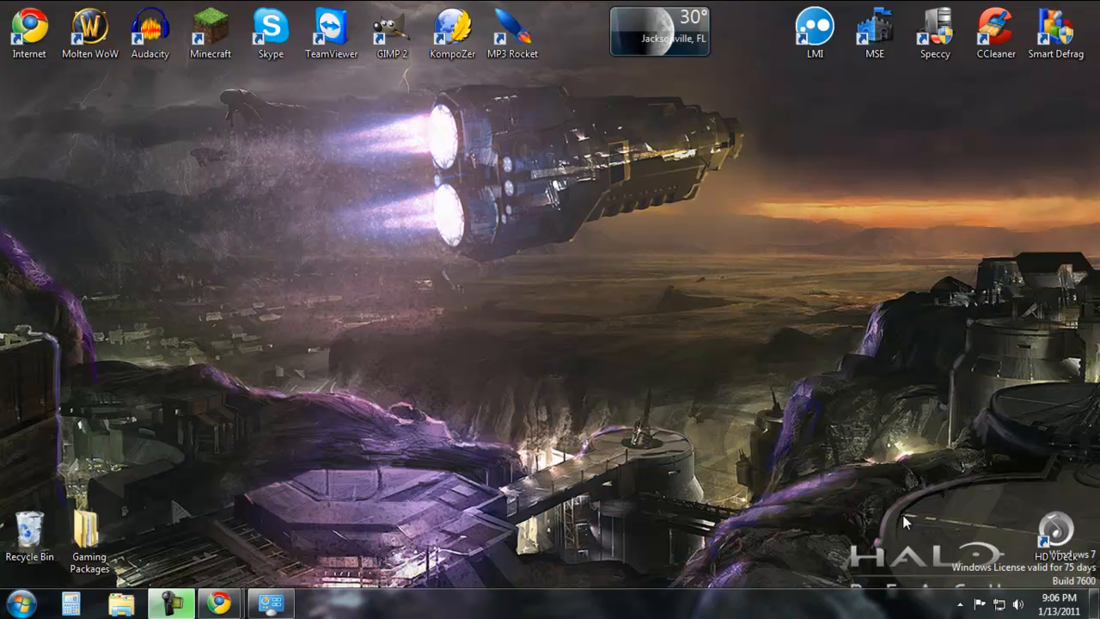
mouse_move(745, 455)
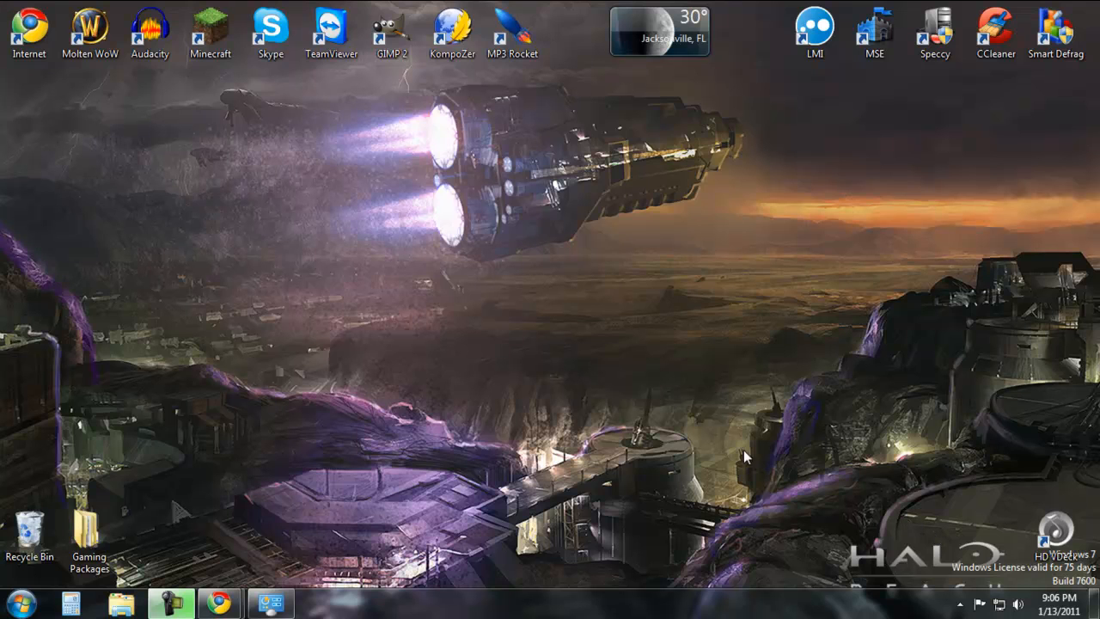
mouse_move(415, 247)
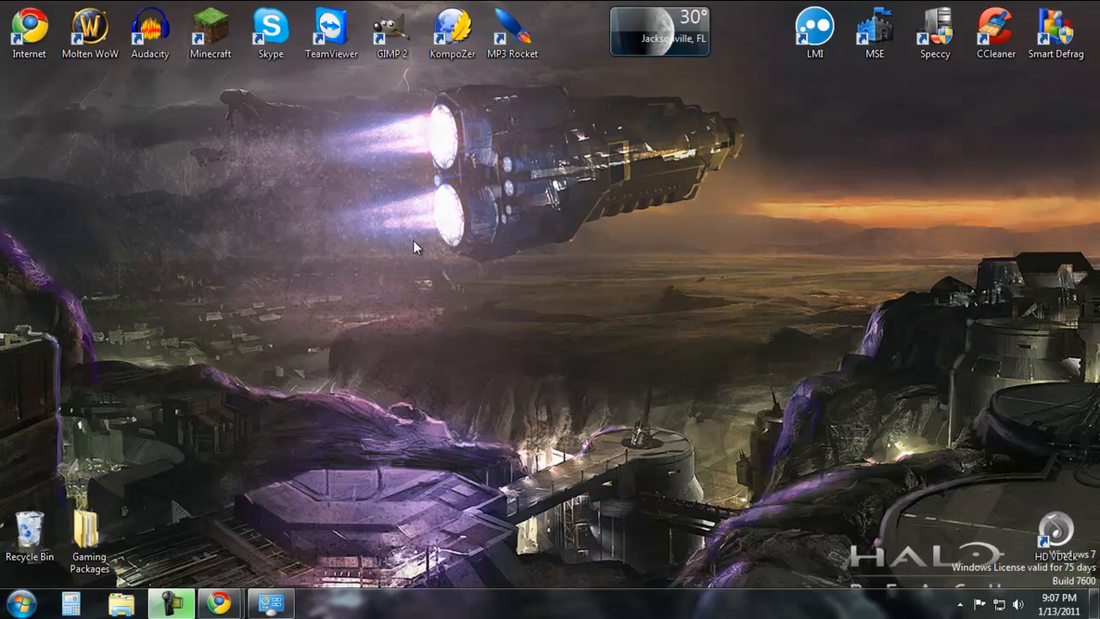
mouse_move(383, 231)
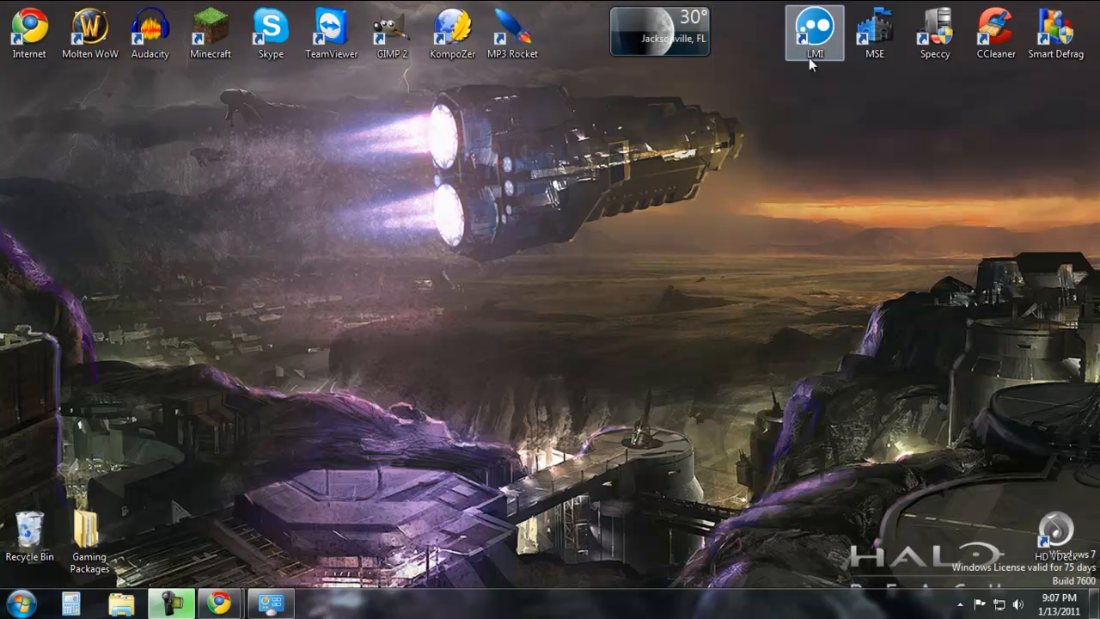
mouse_move(512, 185)
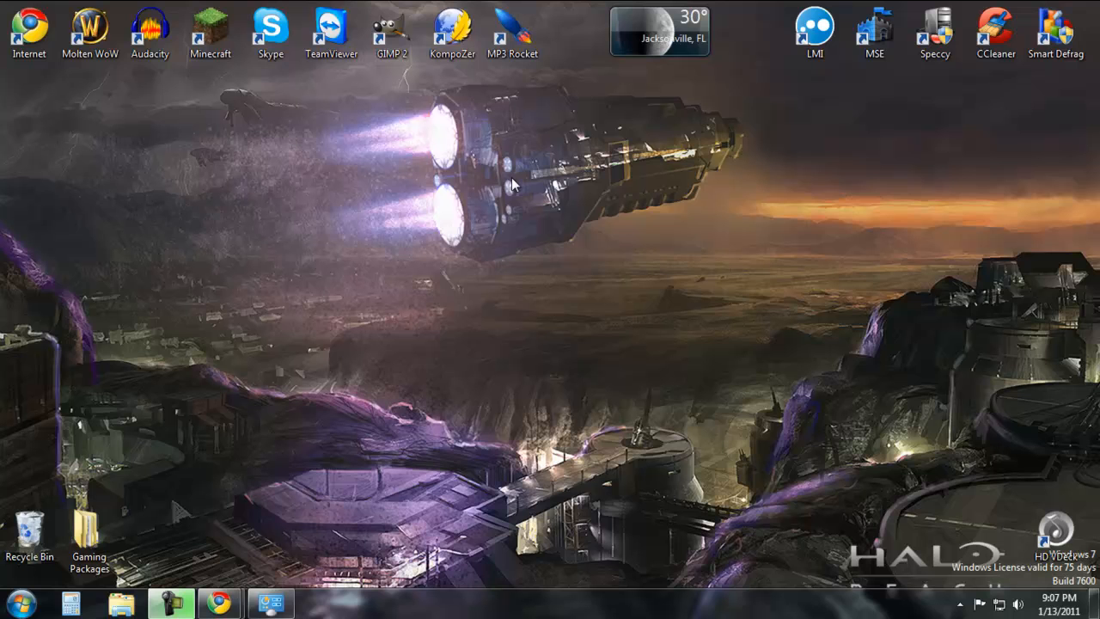
mouse_move(170, 123)
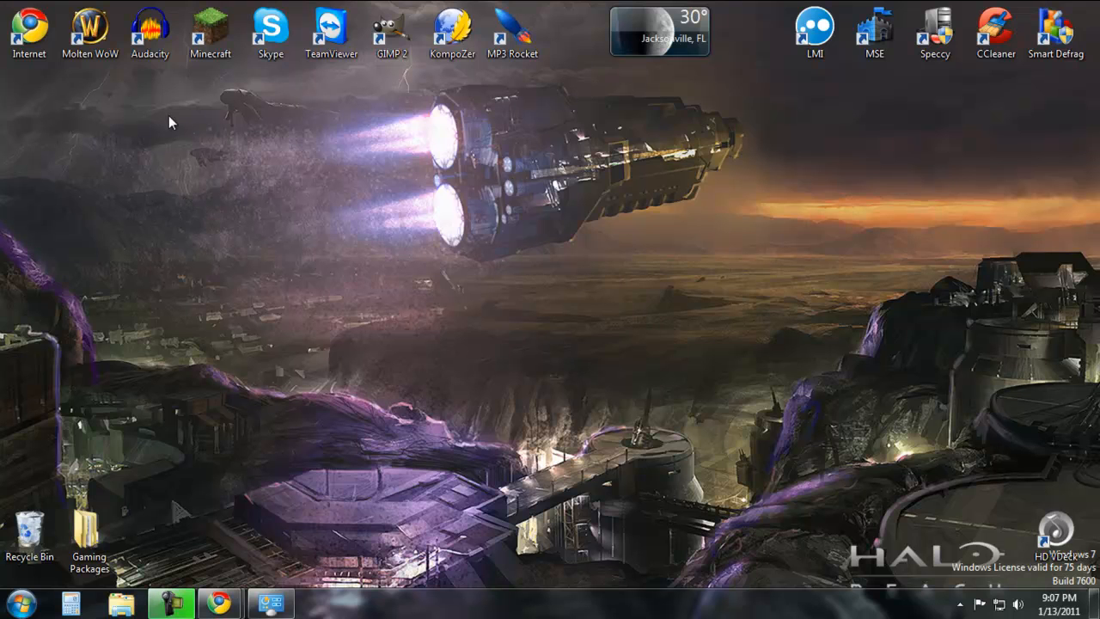
mouse_move(778, 224)
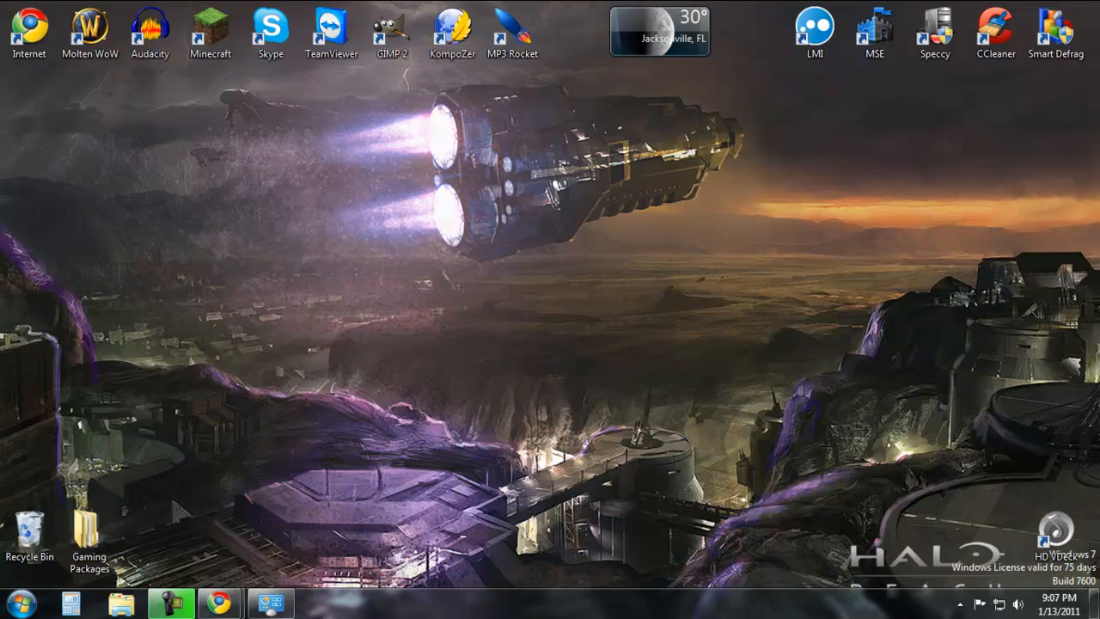
Look over the HUNTER-PC entries on My Computers, then close Chrome to return to the desktop
left_click(28, 30)
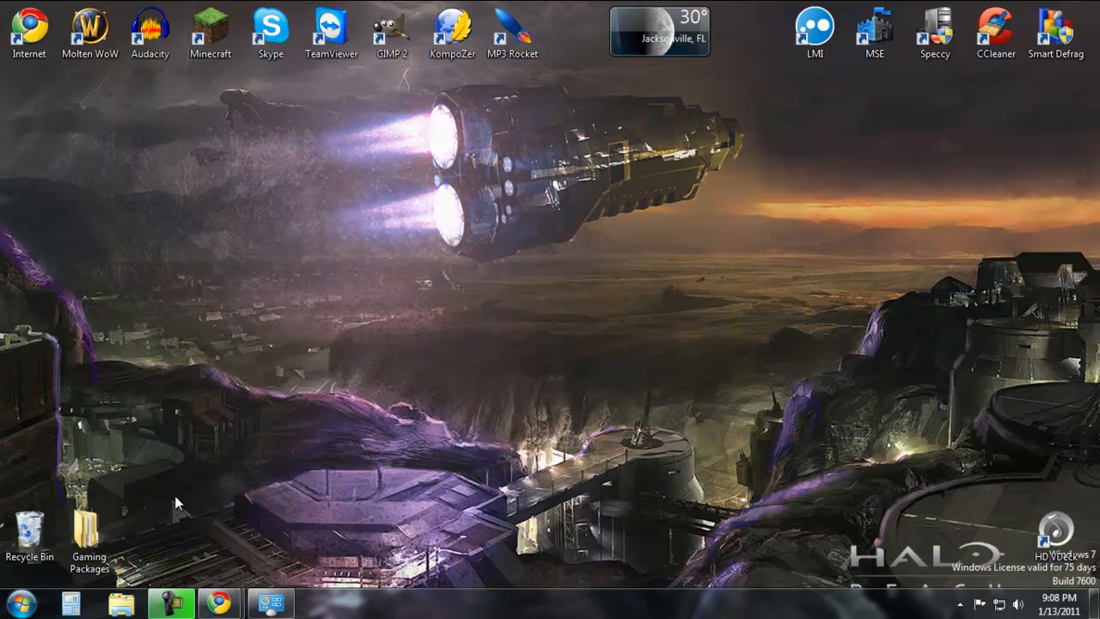
left_click_drag(176, 502, 481, 437)
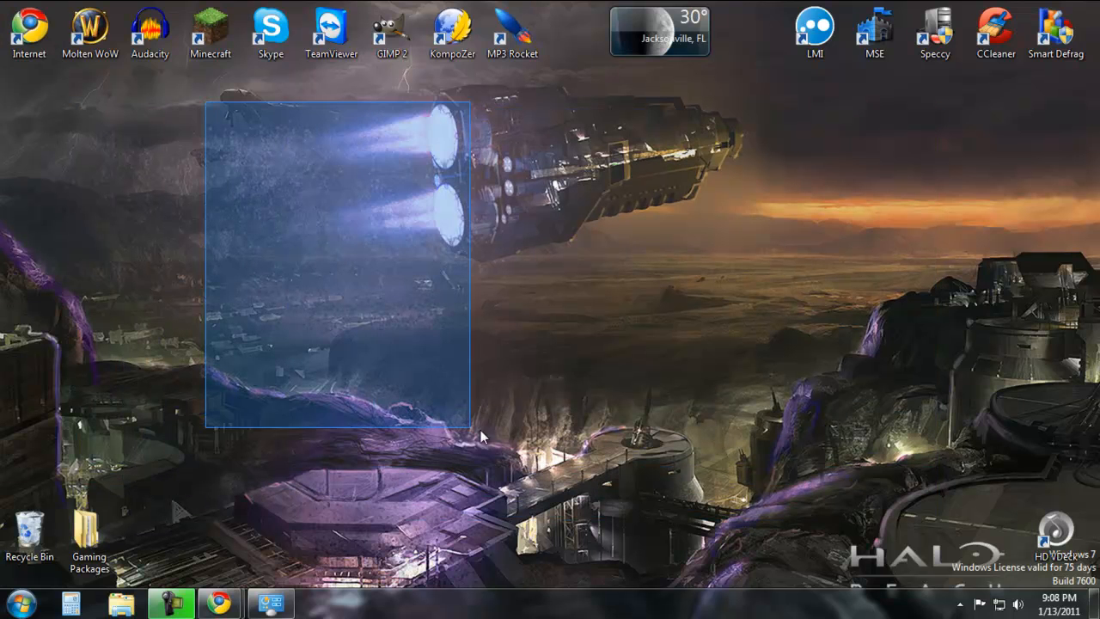
left_click_drag(468, 430, 941, 577)
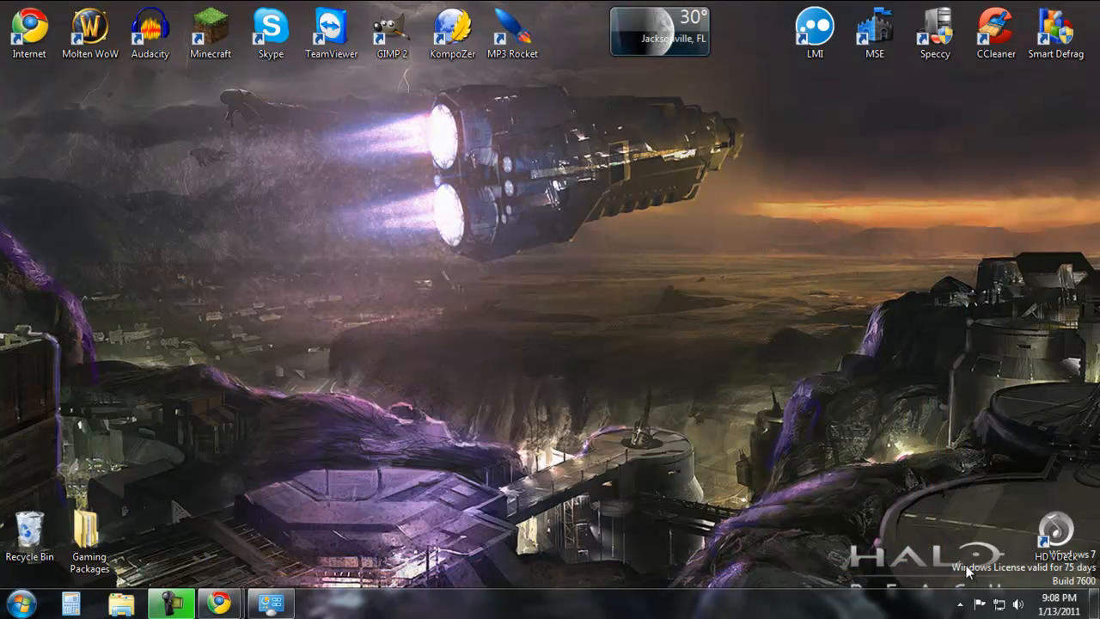
mouse_move(1014, 97)
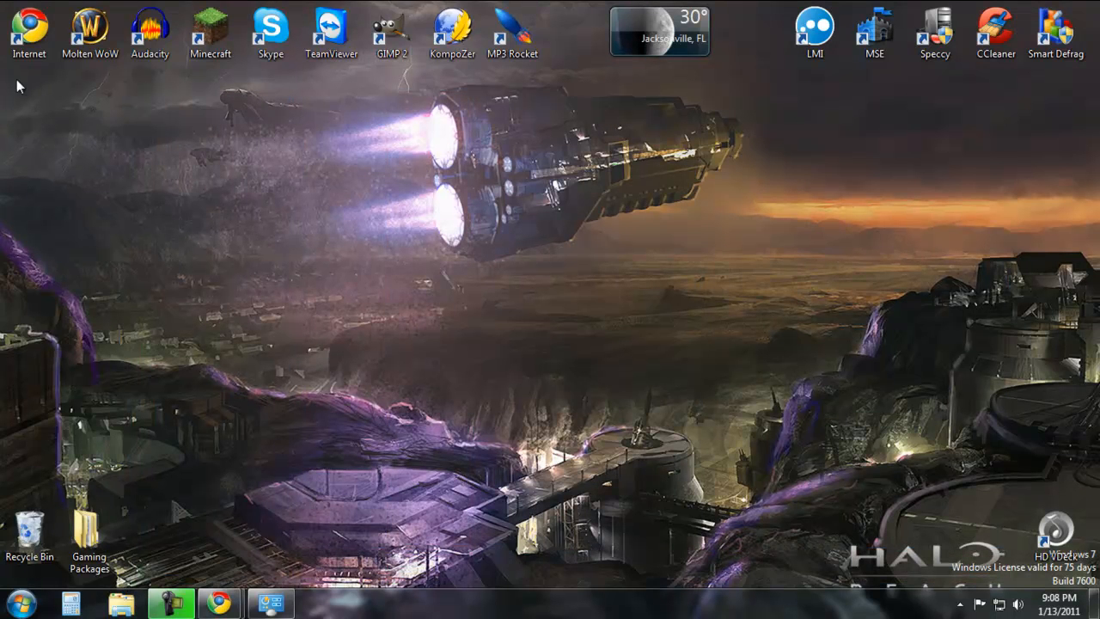
left_click_drag(8, 77, 988, 393)
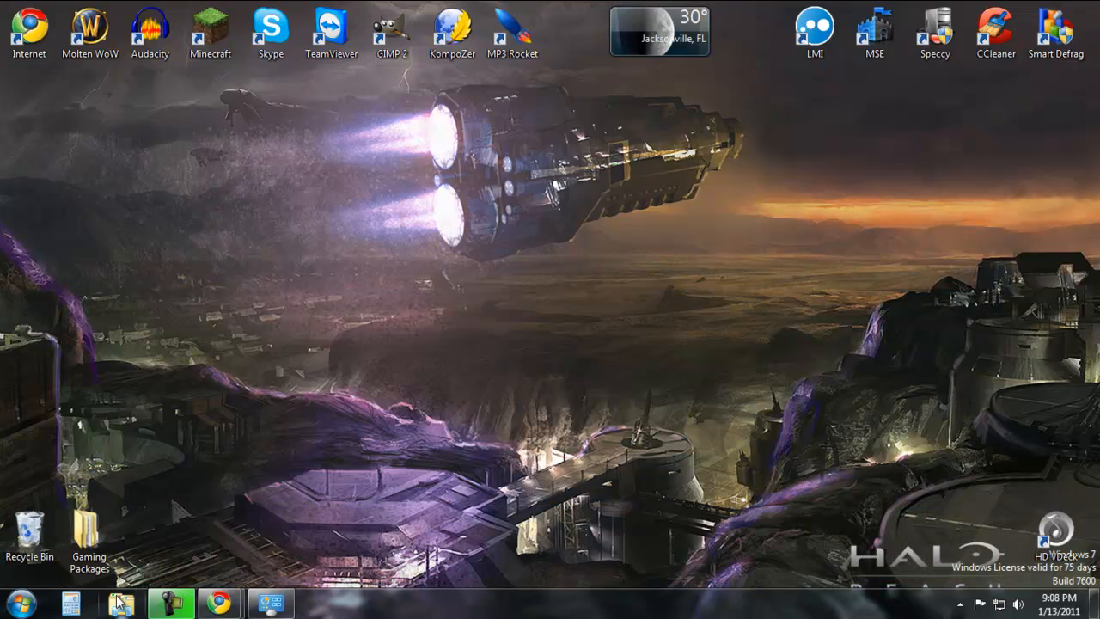
mouse_move(1065, 182)
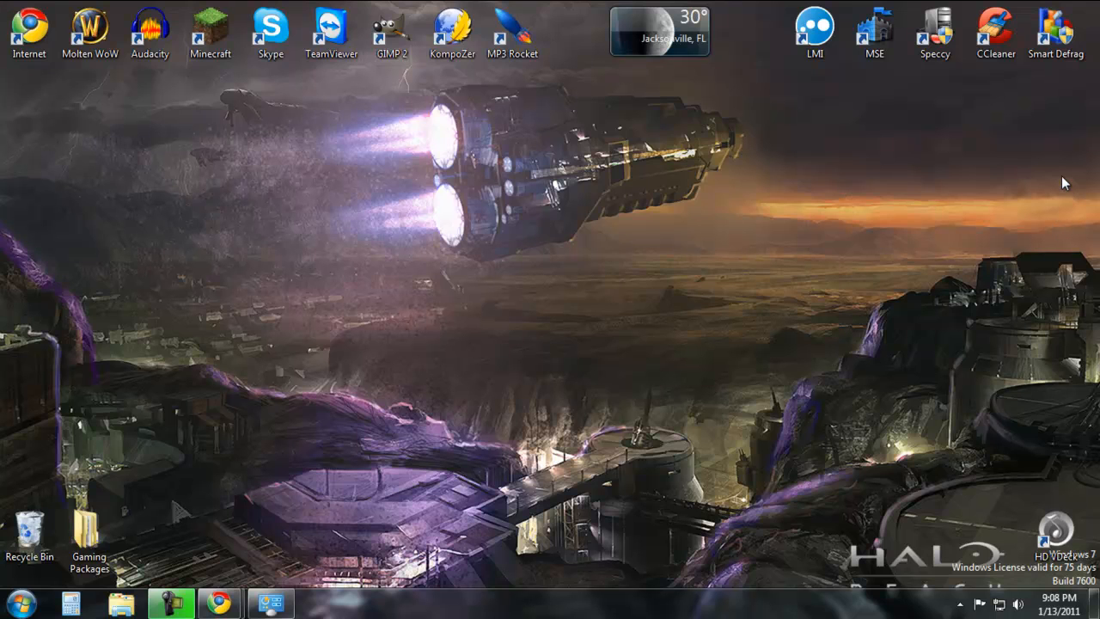
mouse_move(743, 179)
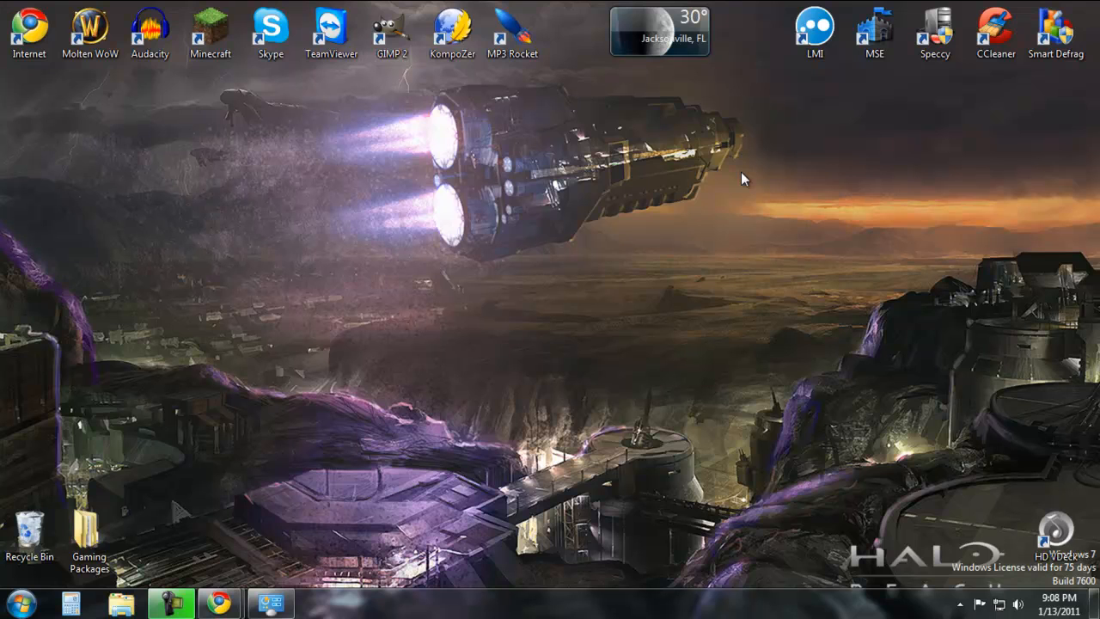
mouse_move(806, 247)
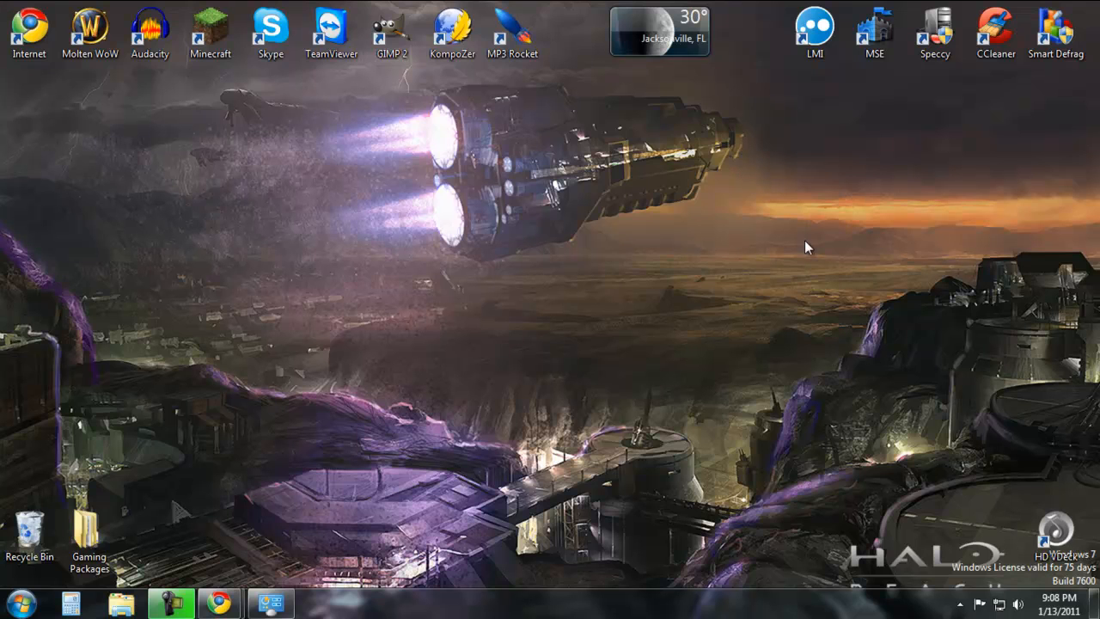
mouse_move(1021, 213)
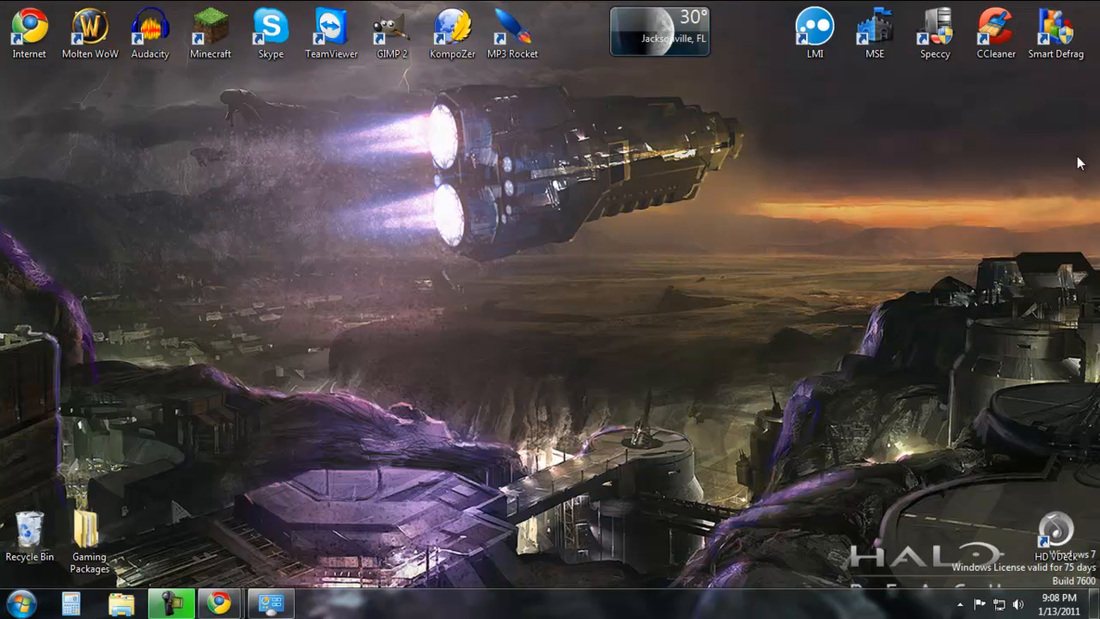
mouse_move(1010, 86)
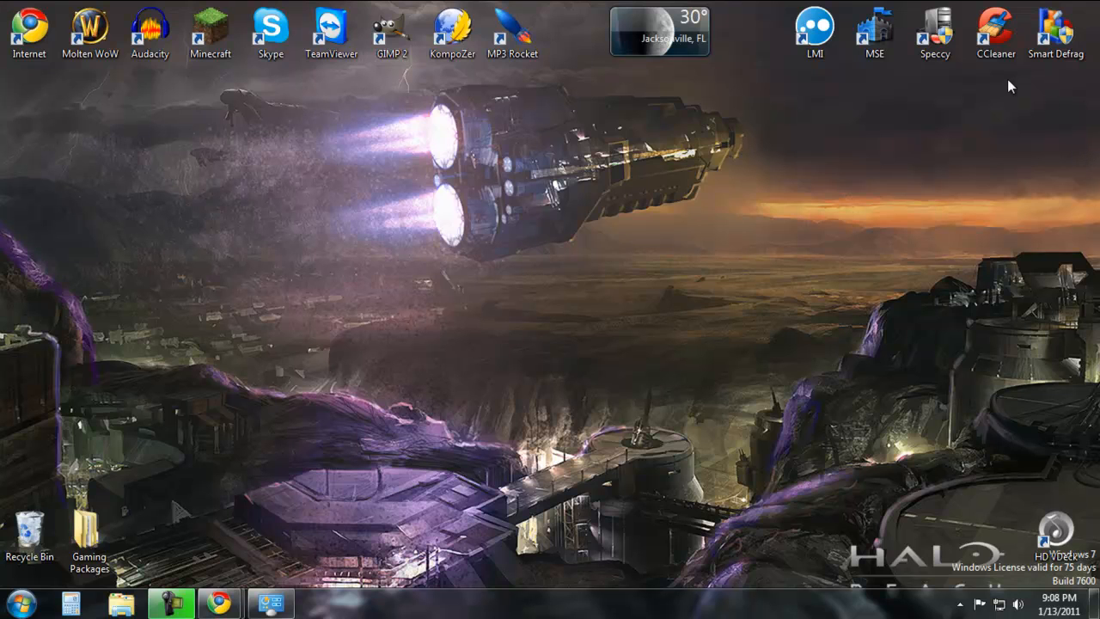
mouse_move(823, 438)
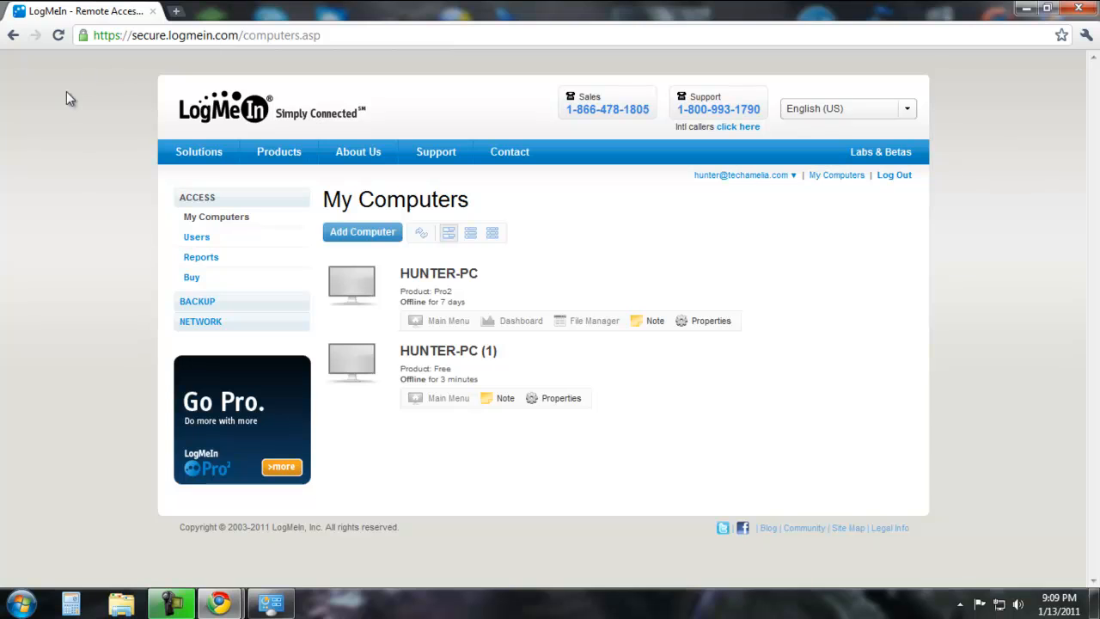
mouse_move(5, 423)
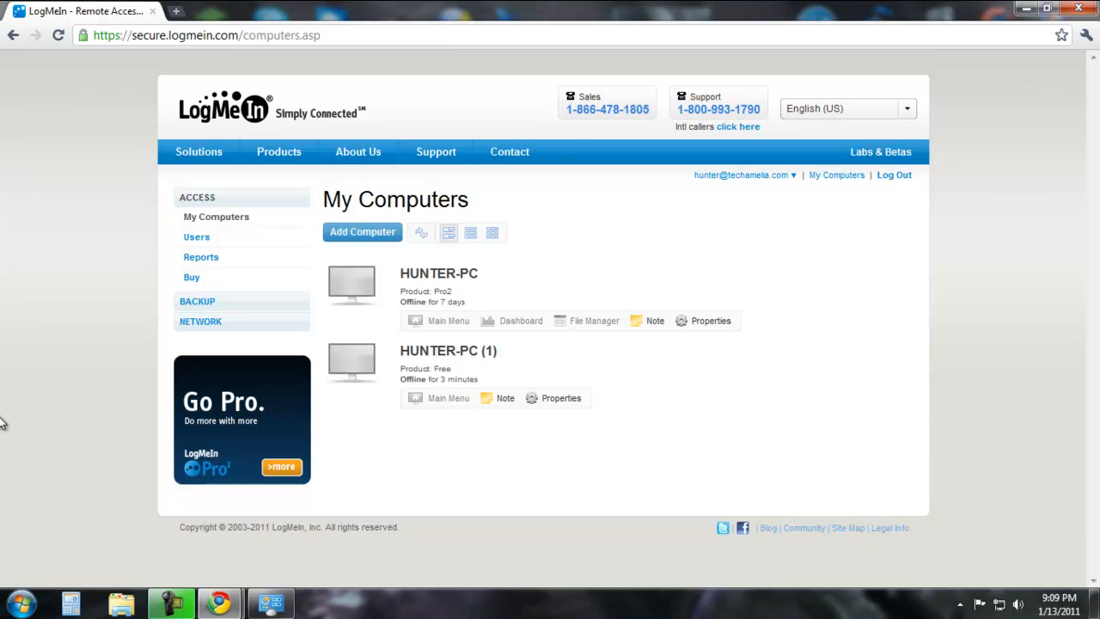
mouse_move(379, 249)
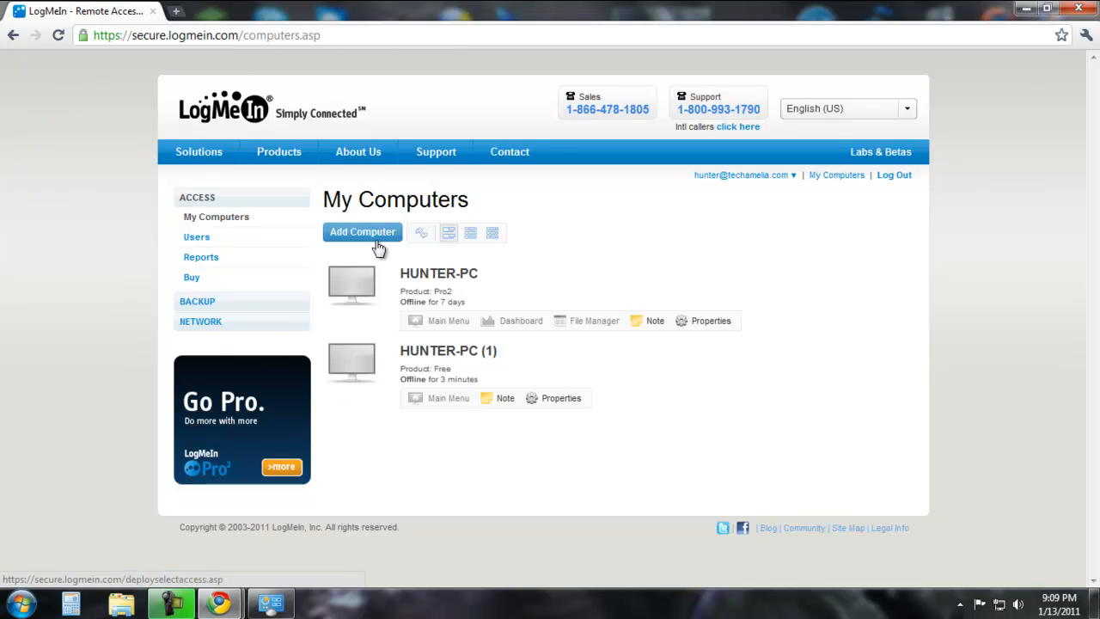
mouse_move(216, 216)
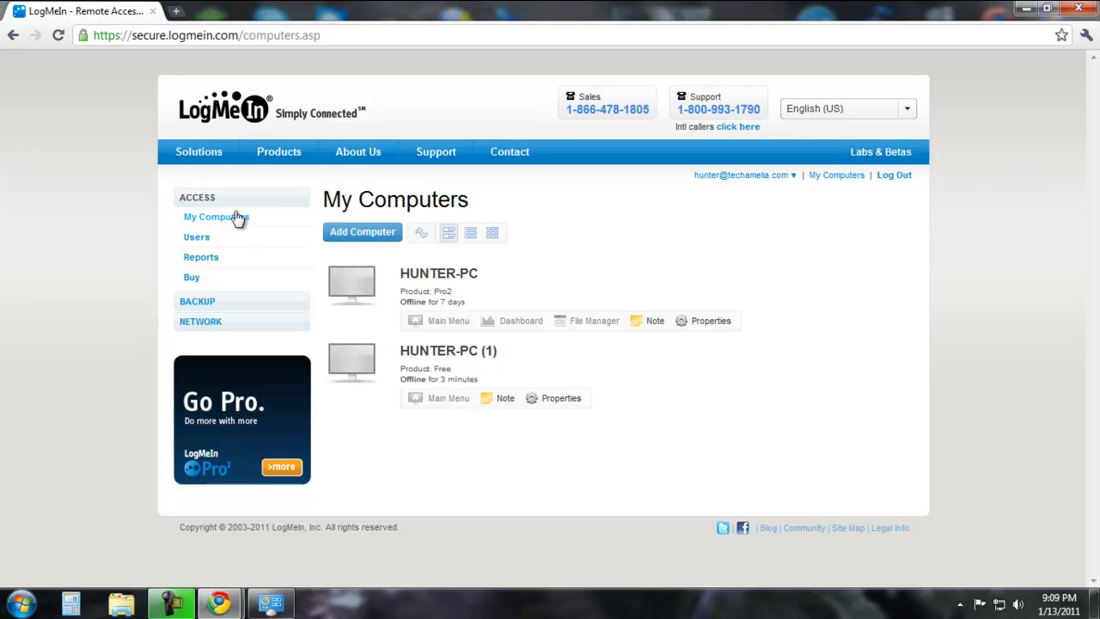
left_click(216, 216)
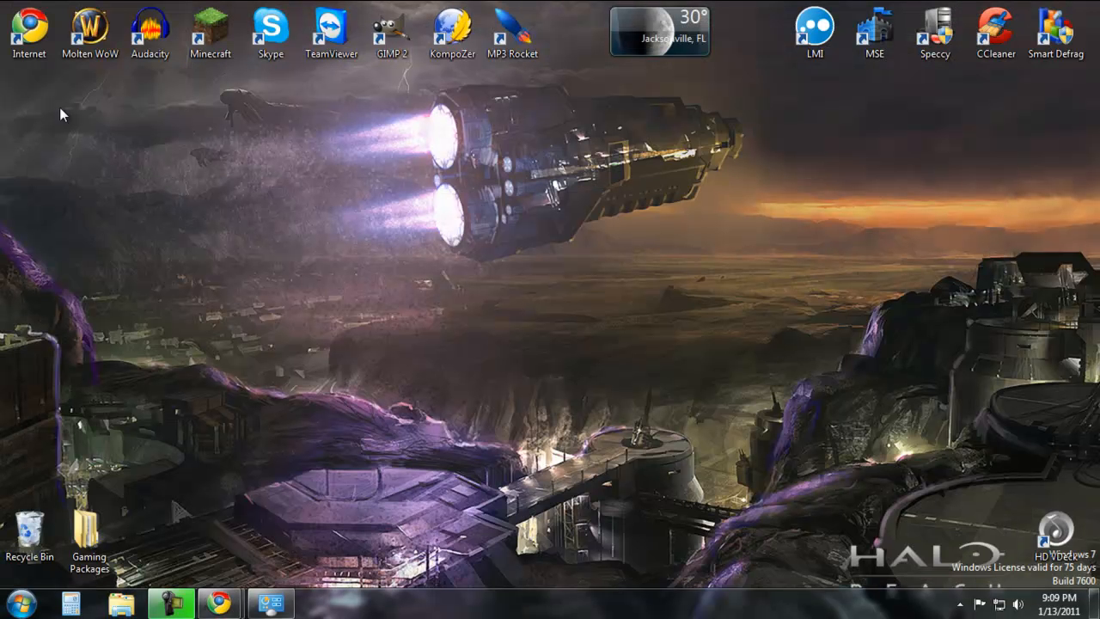
mouse_move(707, 172)
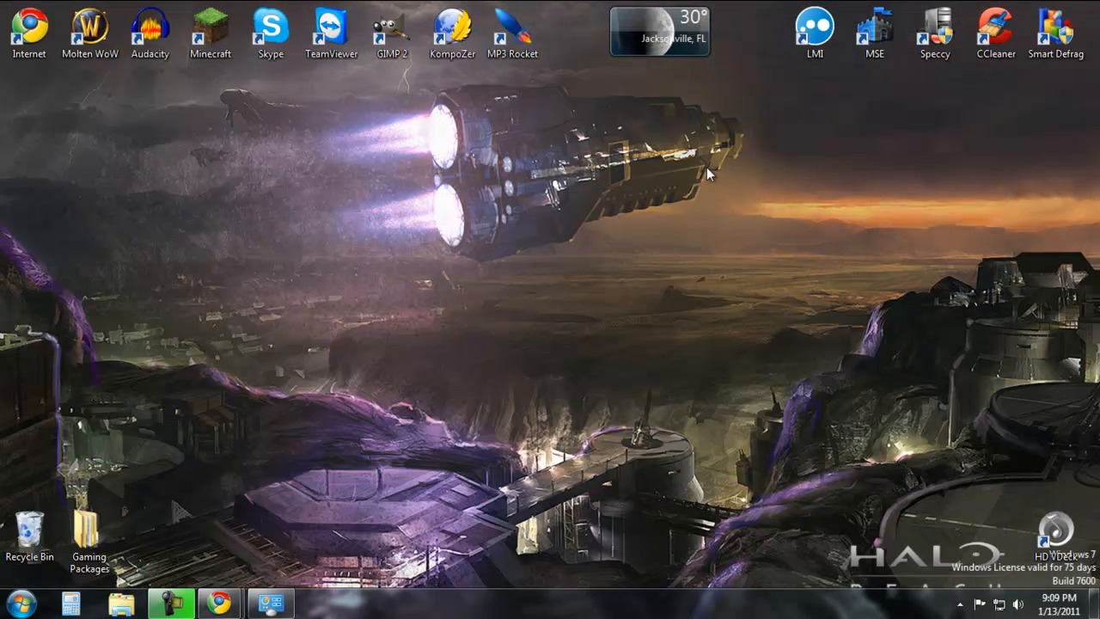
mouse_move(486, 418)
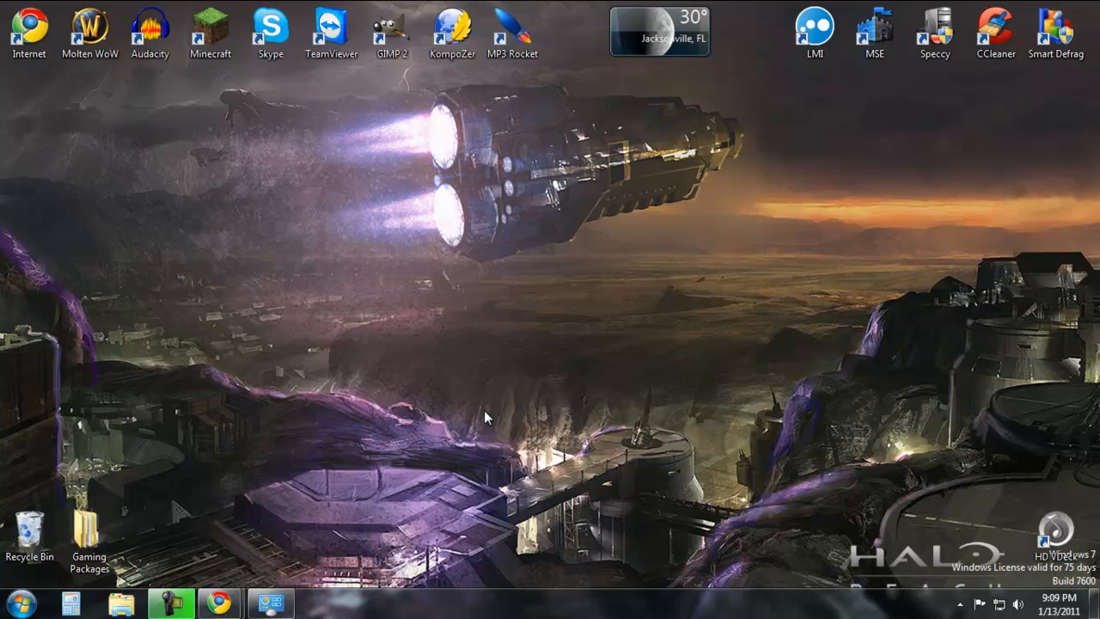
mouse_move(825, 30)
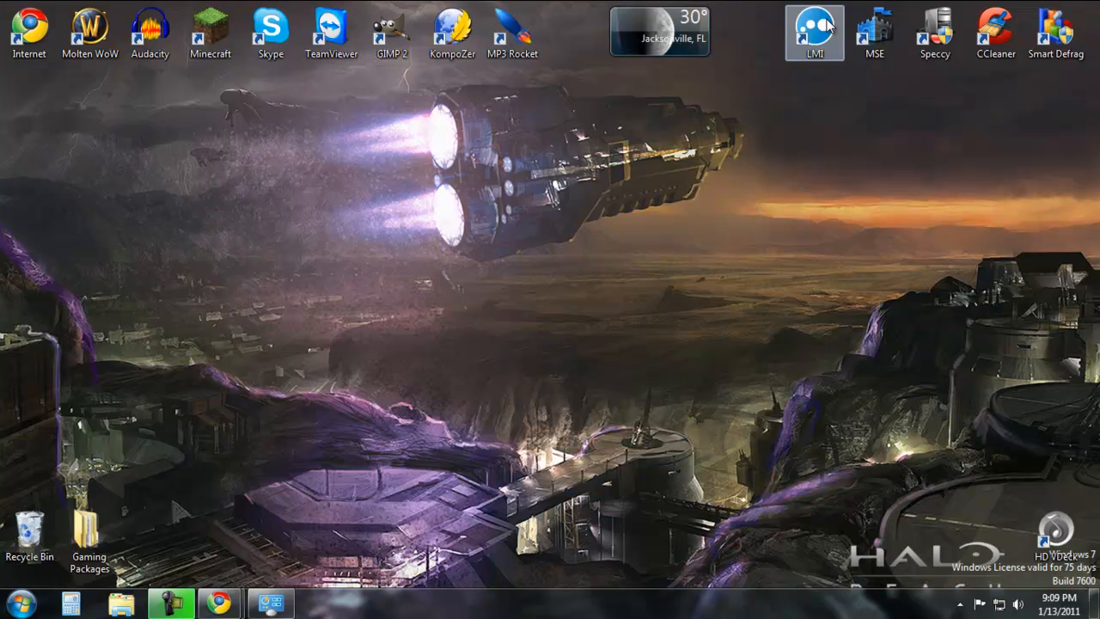
mouse_move(823, 26)
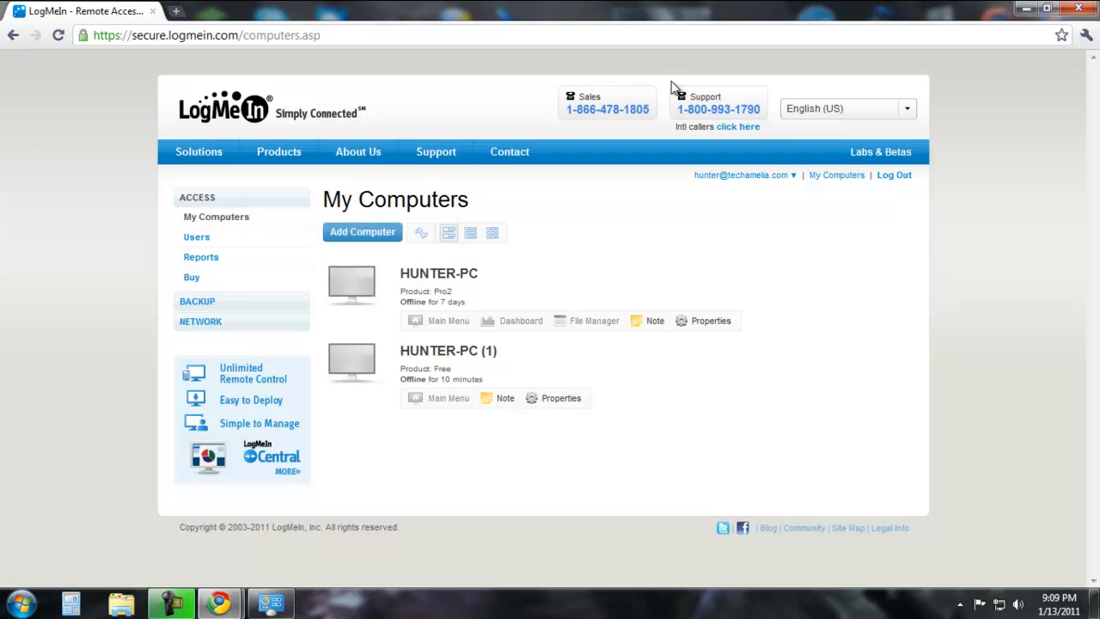
mouse_move(43, 330)
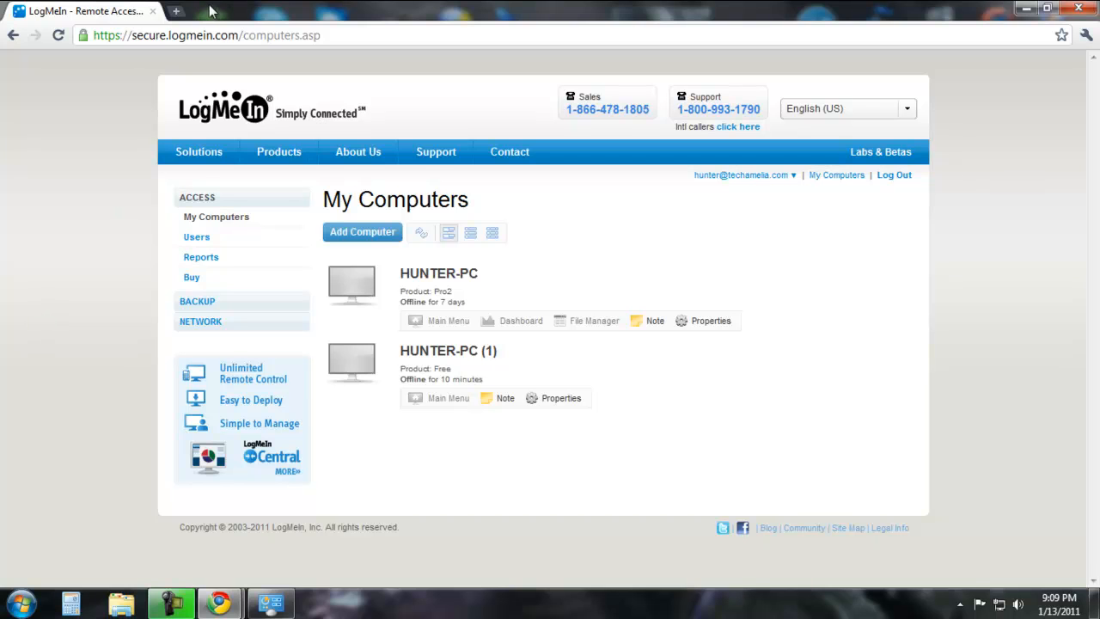
mouse_move(427, 305)
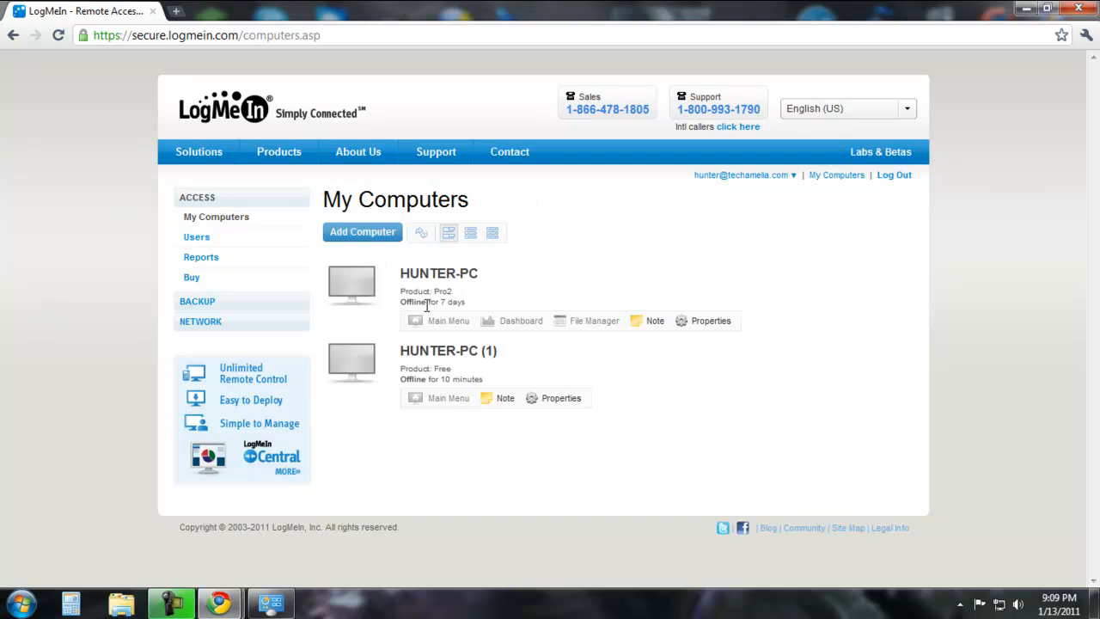
mouse_move(352, 282)
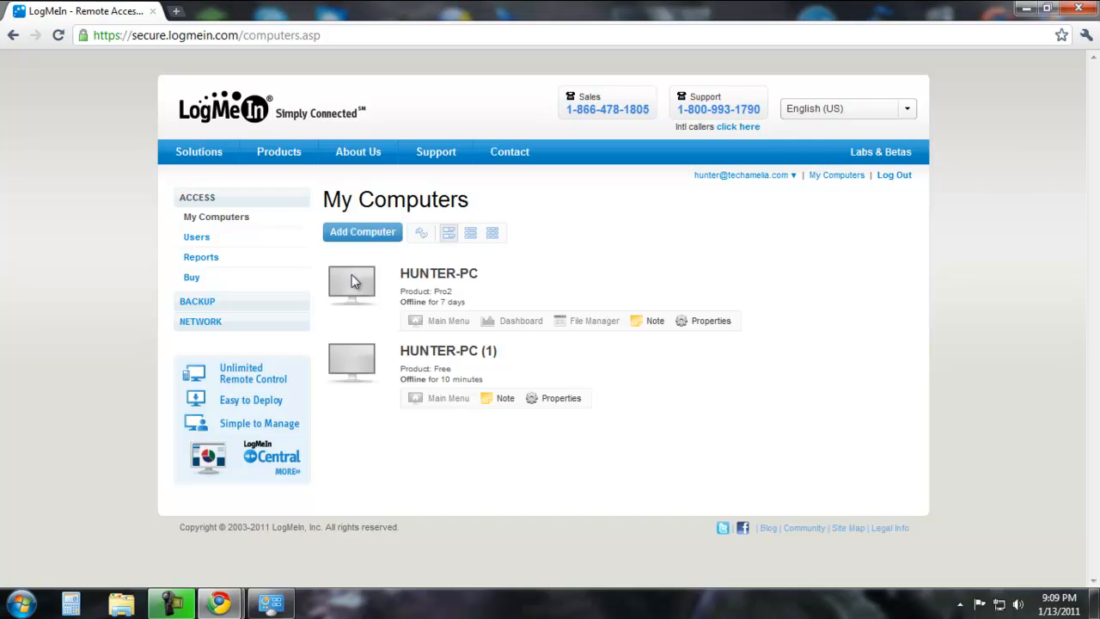
mouse_move(41, 278)
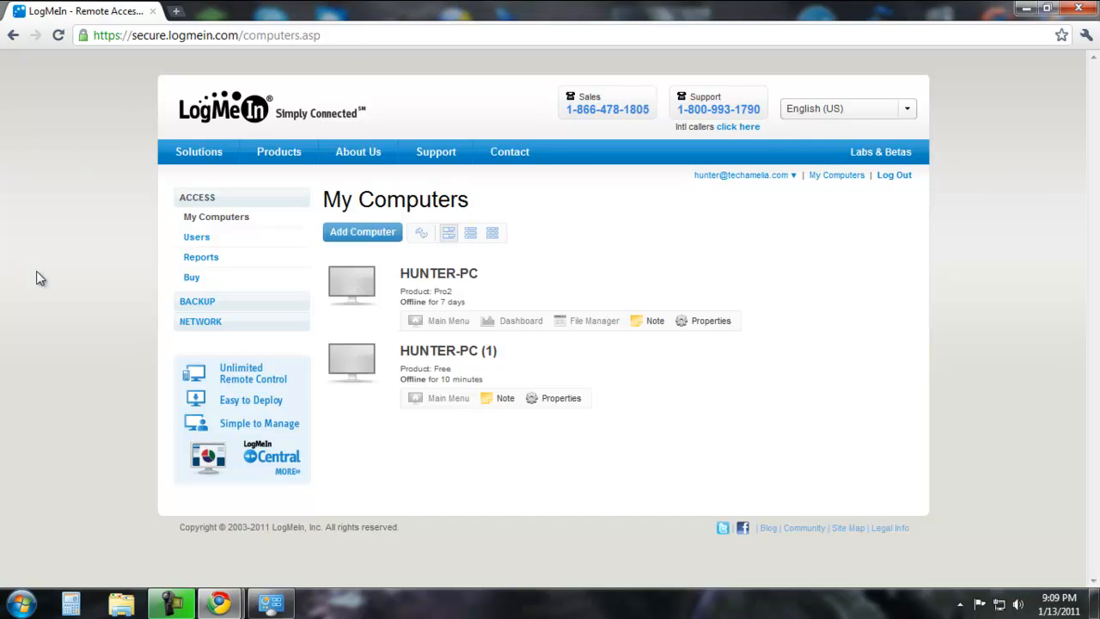
mouse_move(428, 486)
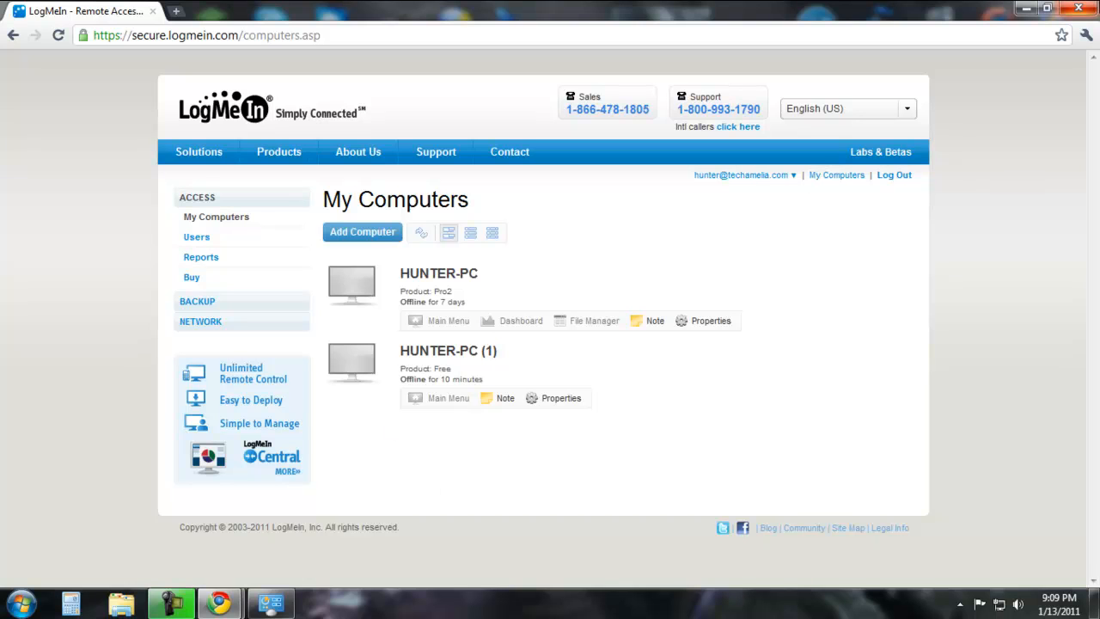
mouse_move(1085, 9)
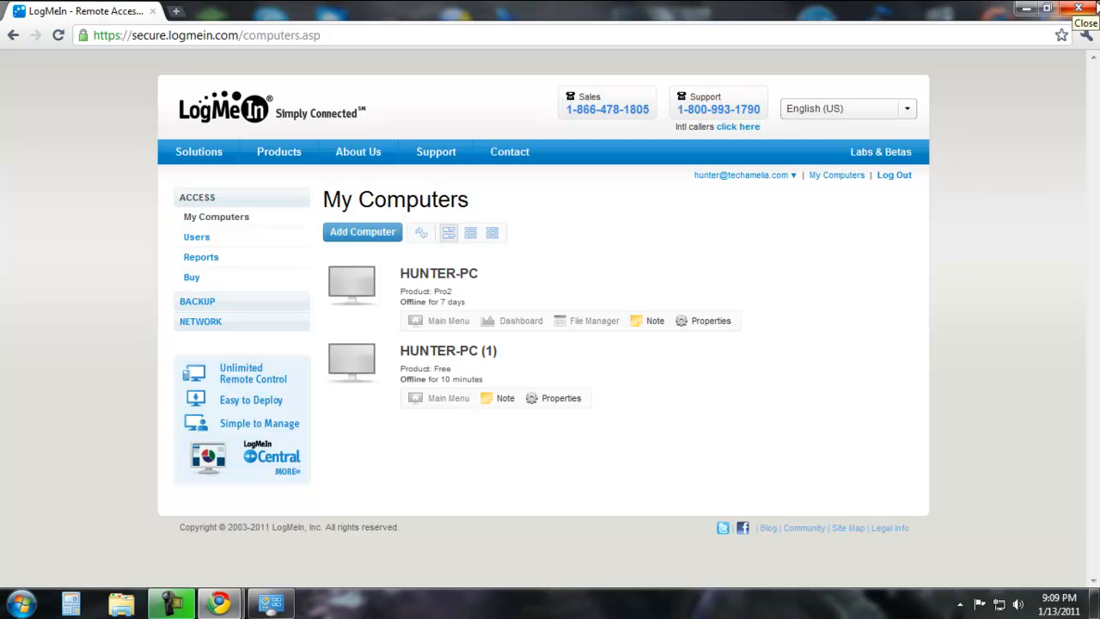
mouse_move(1026, 6)
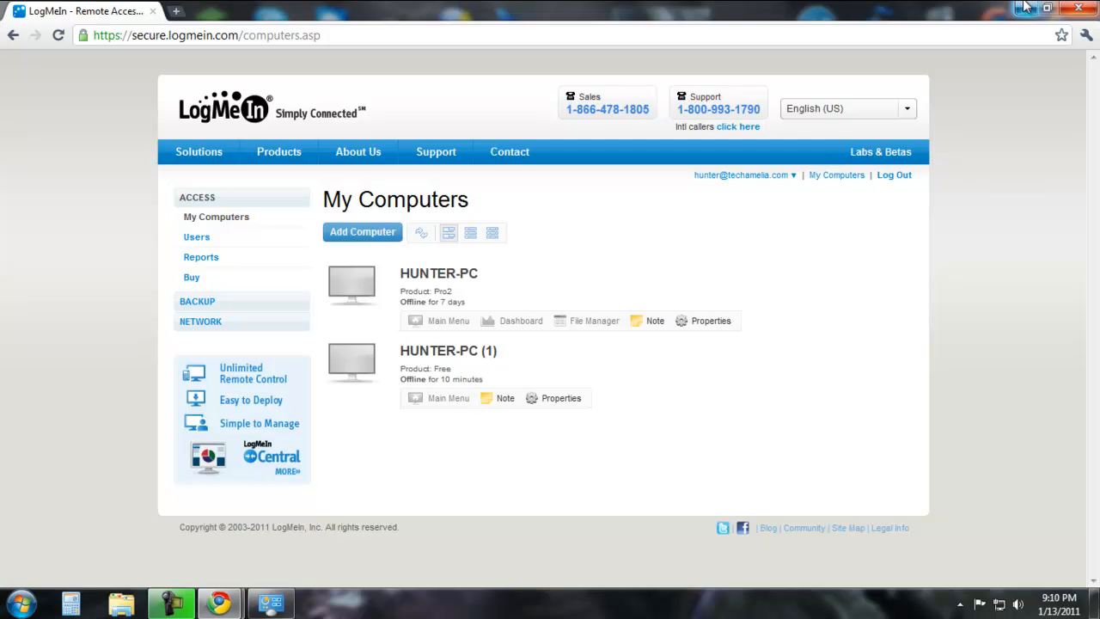
left_click(1045, 7)
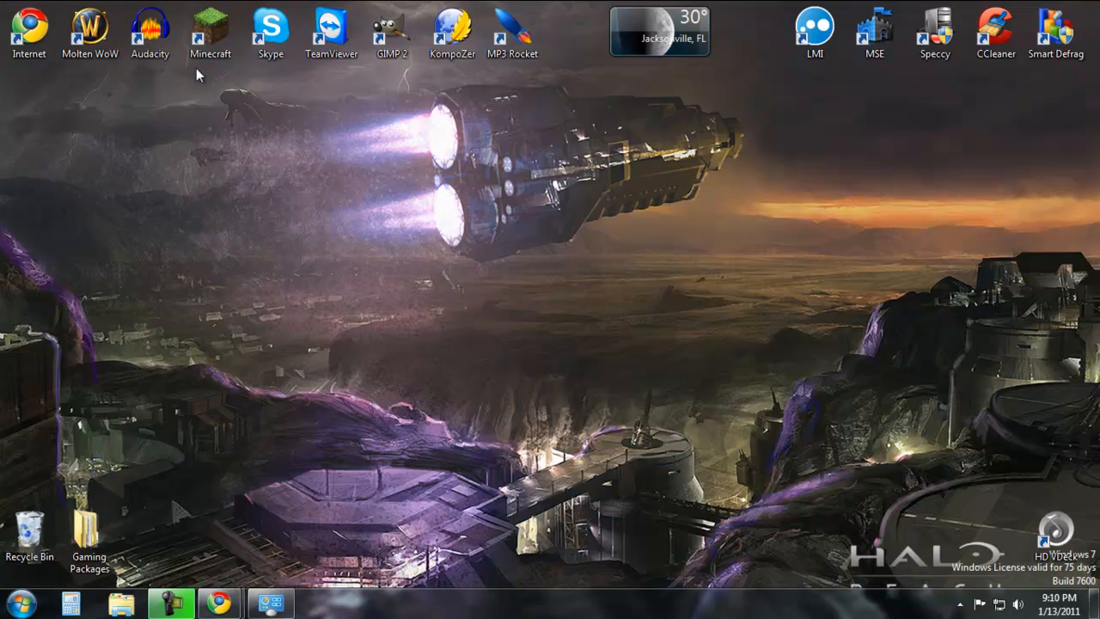
mouse_move(1071, 107)
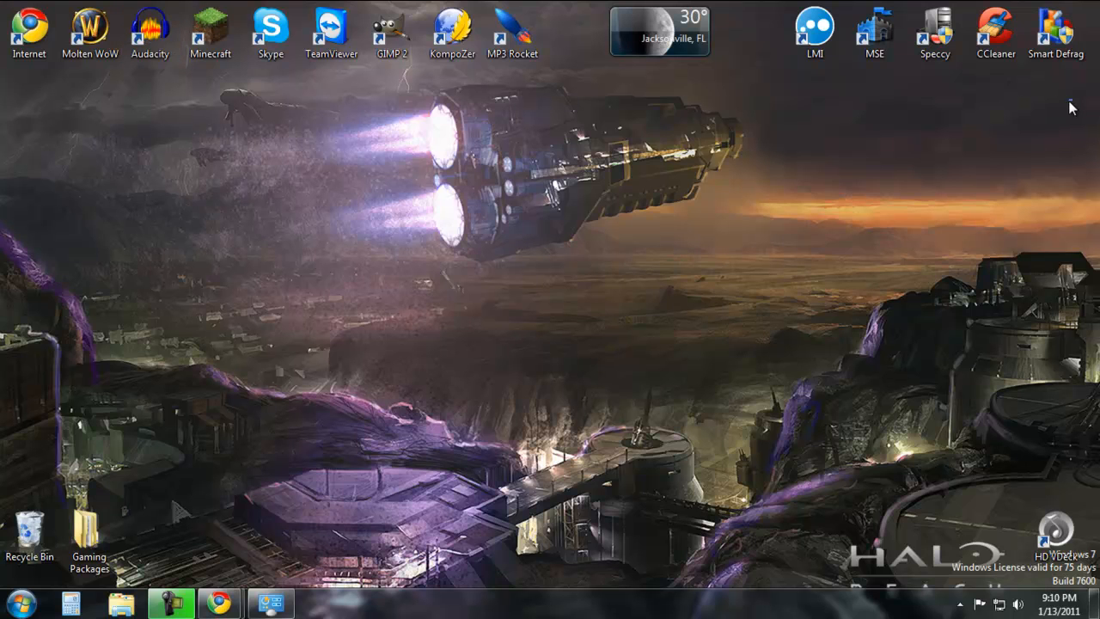